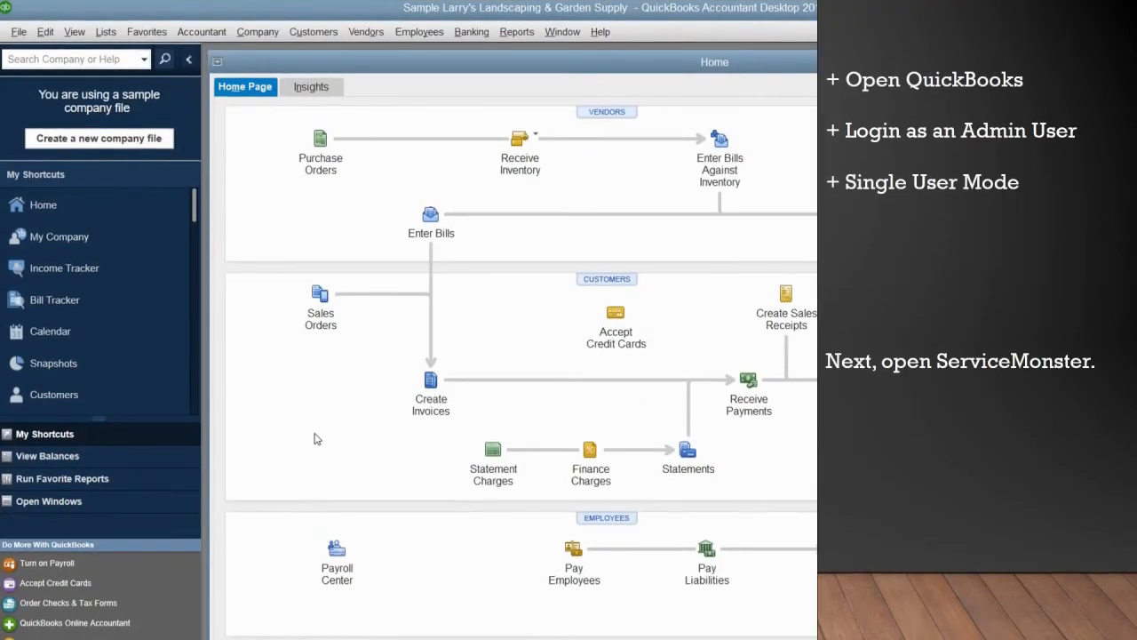
{"action": "mouse_move", "coordinate": [325, 452]}
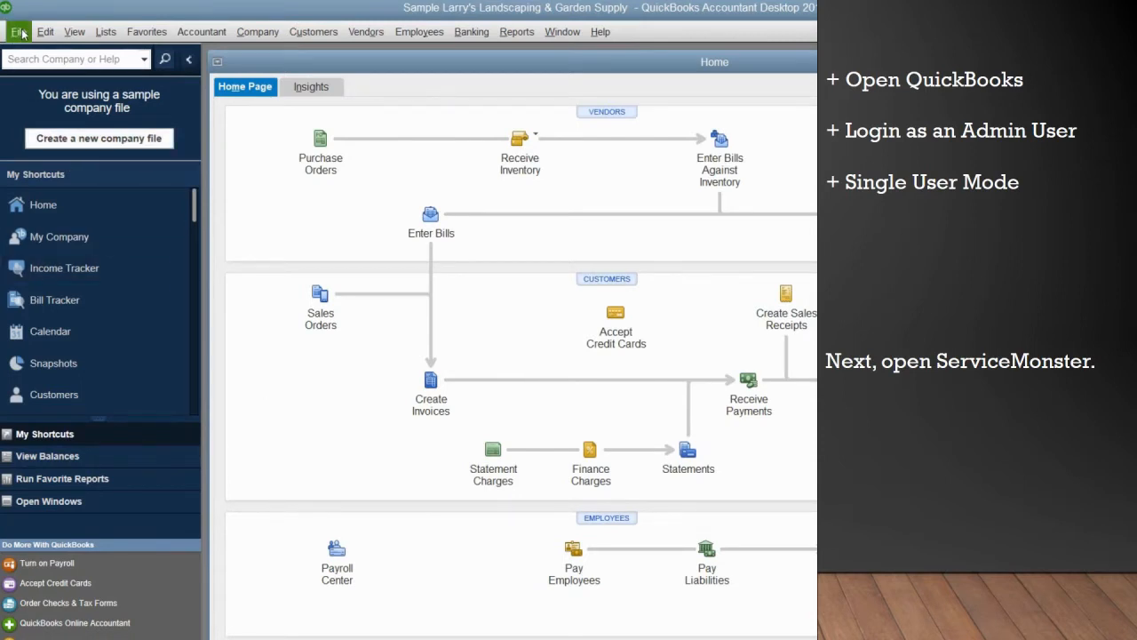
Reach the accounting export settings for orders from the ServiceMonster sidebar
{"action": "left_click", "coordinate": [17, 32]}
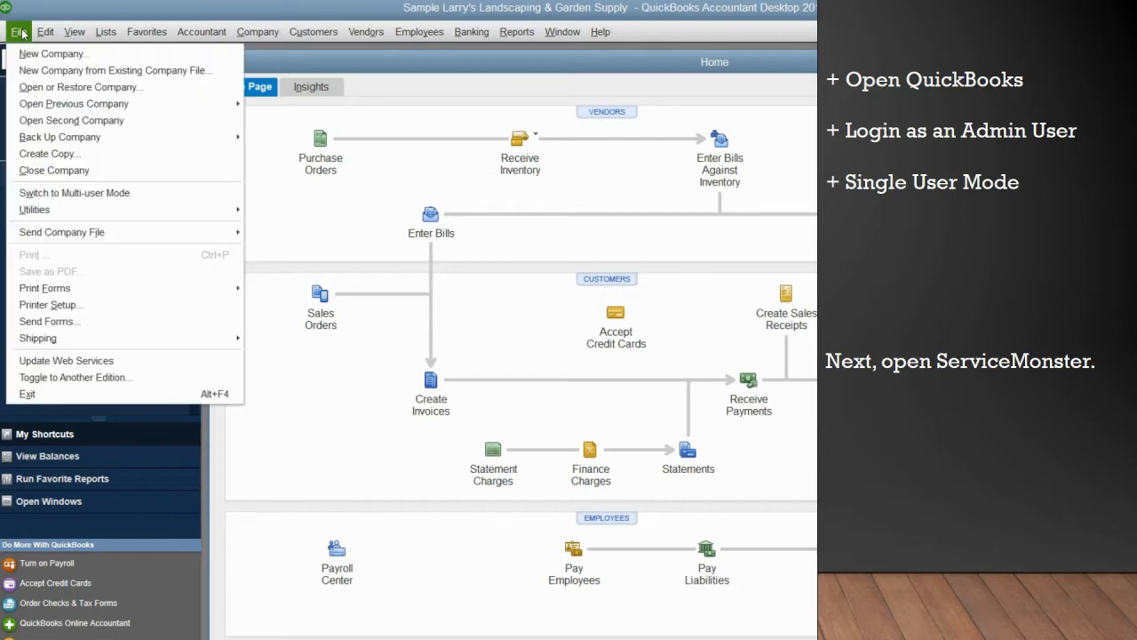
{"action": "mouse_move", "coordinate": [53, 53]}
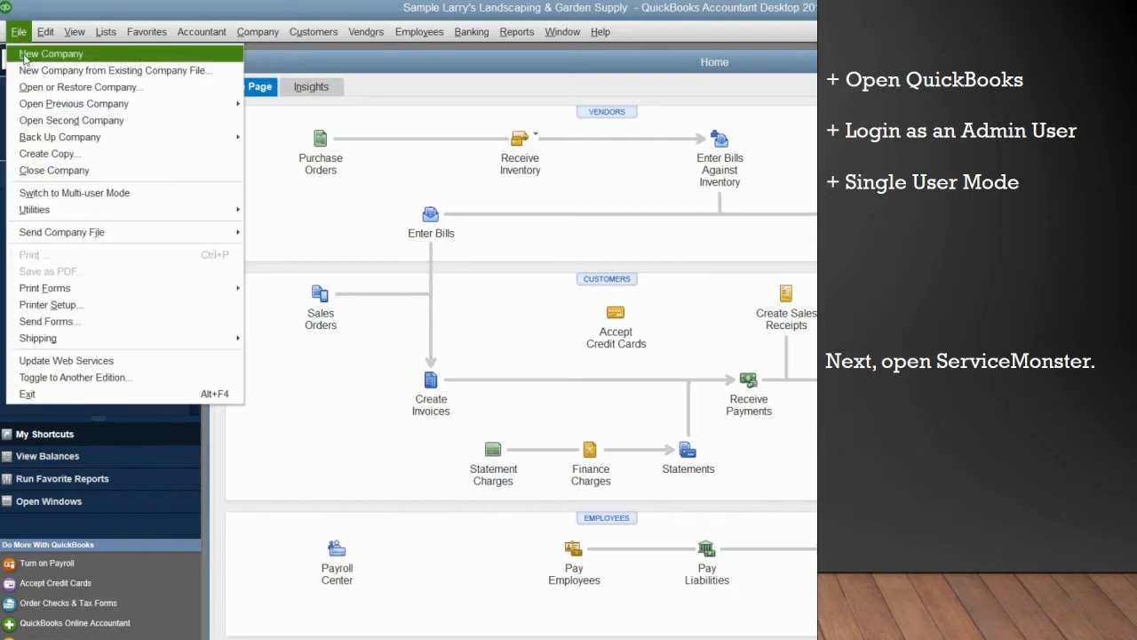
{"action": "mouse_move", "coordinate": [75, 192]}
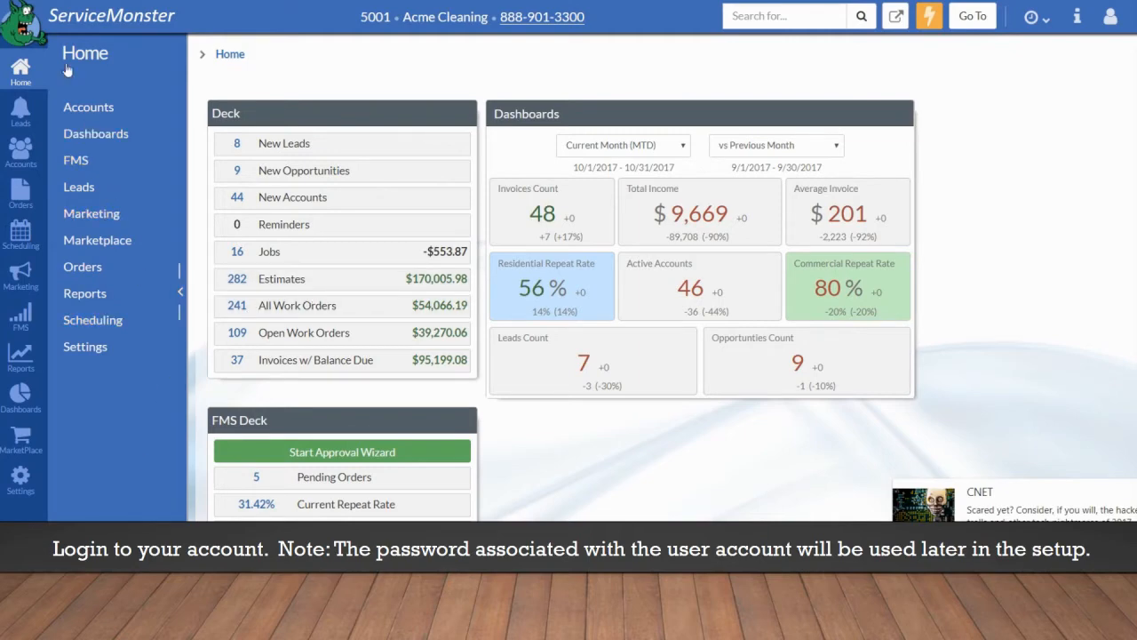
{"action": "mouse_move", "coordinate": [14, 104]}
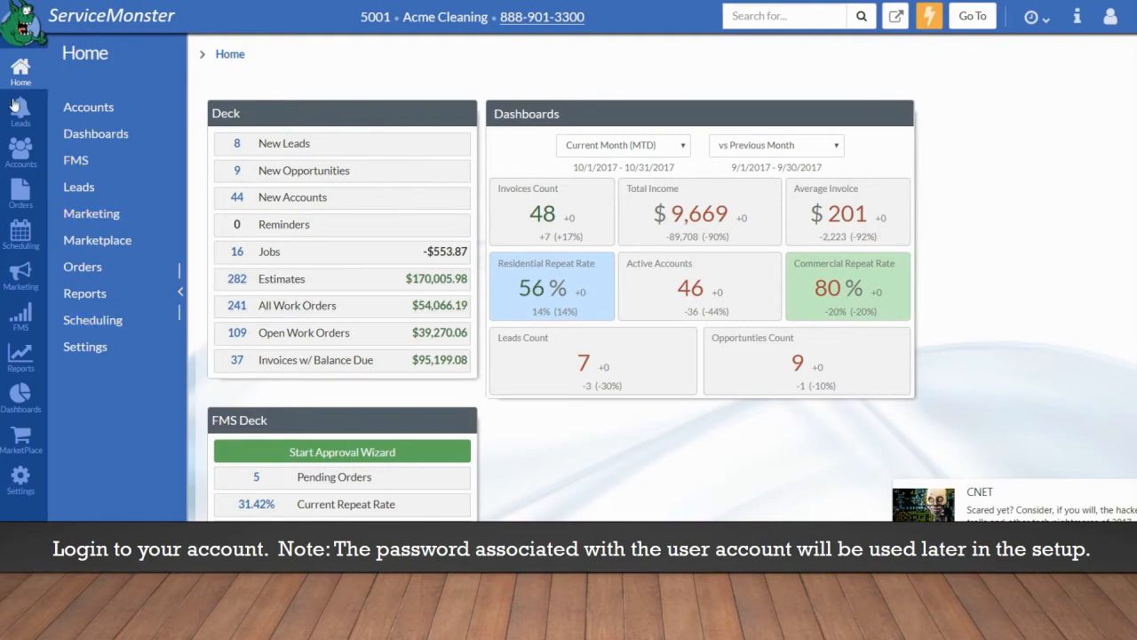
{"action": "left_click", "coordinate": [21, 192]}
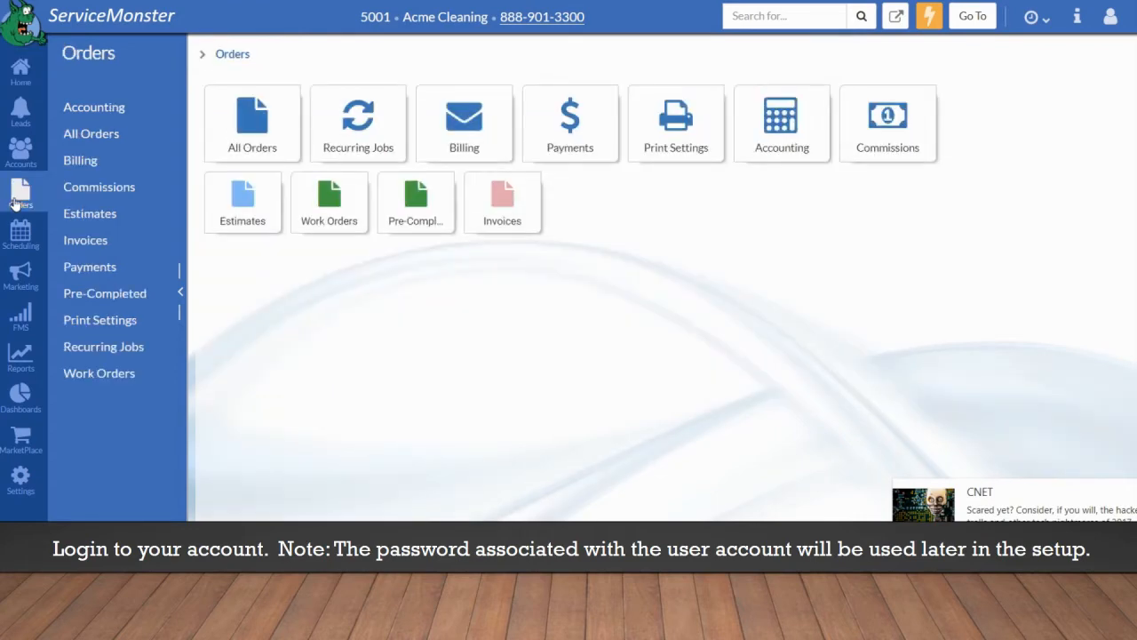
{"action": "mouse_move", "coordinate": [782, 123]}
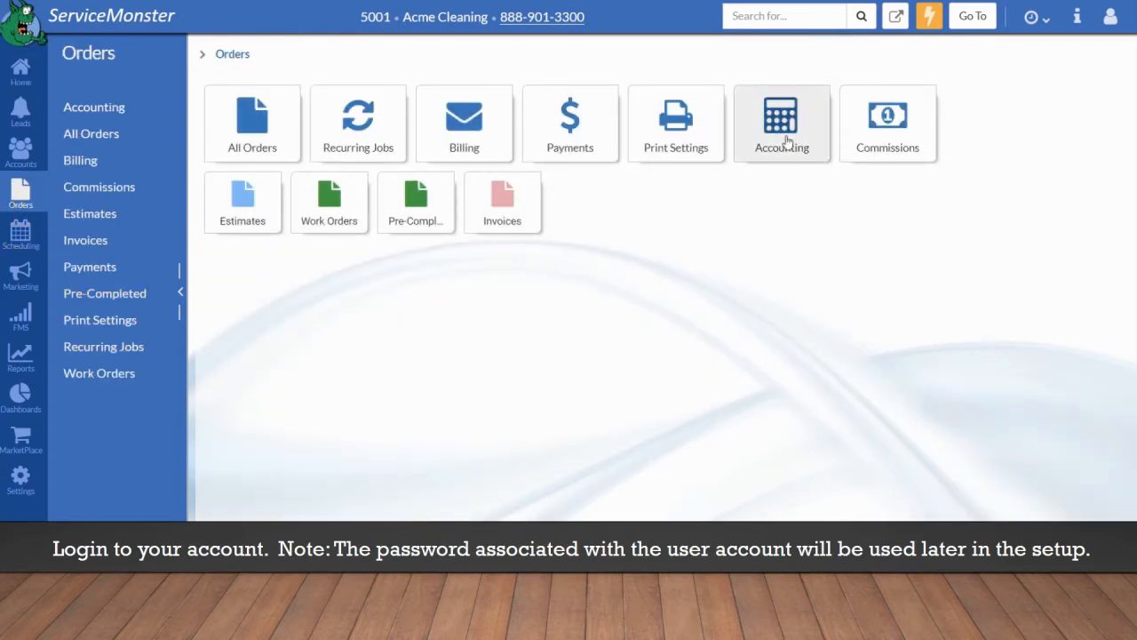
{"action": "left_click", "coordinate": [782, 123]}
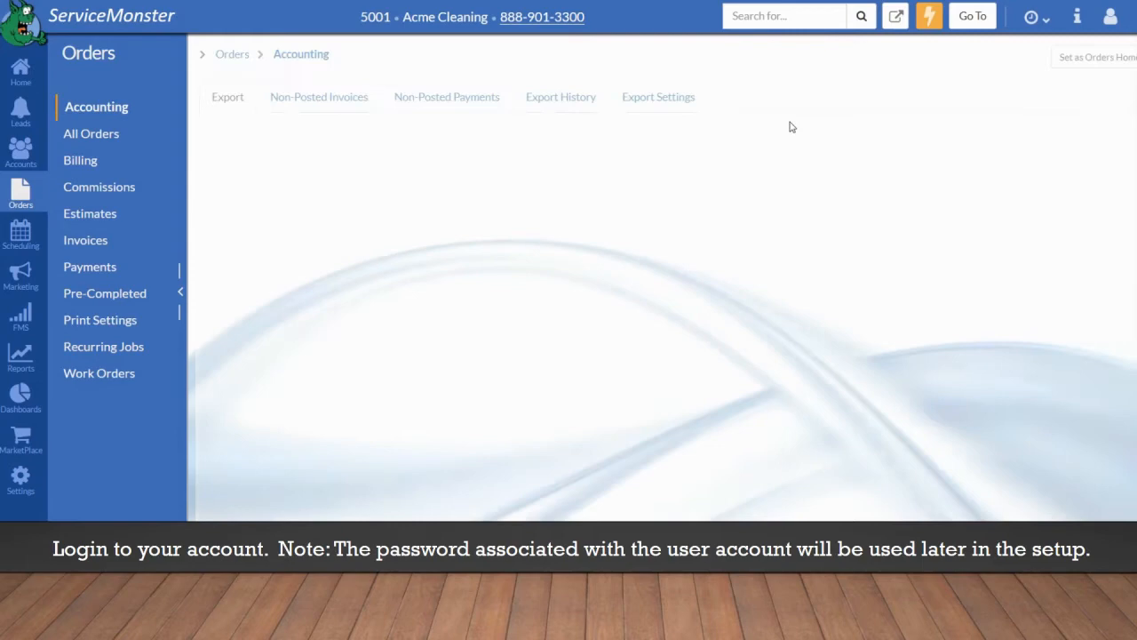
{"action": "left_click", "coordinate": [228, 95]}
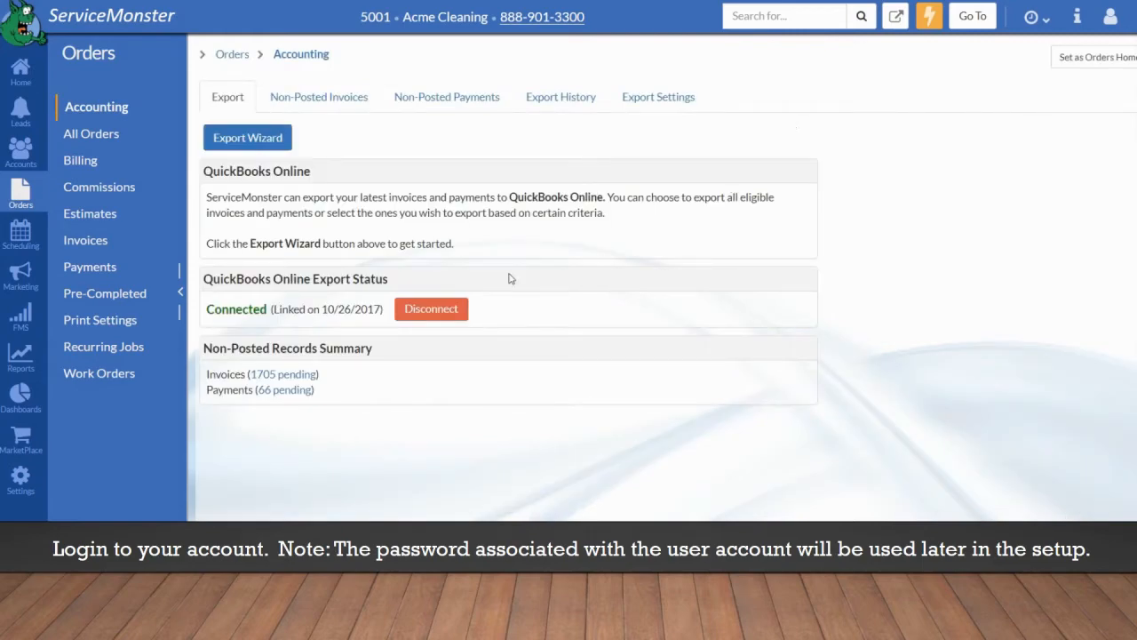
{"action": "left_click", "coordinate": [658, 96]}
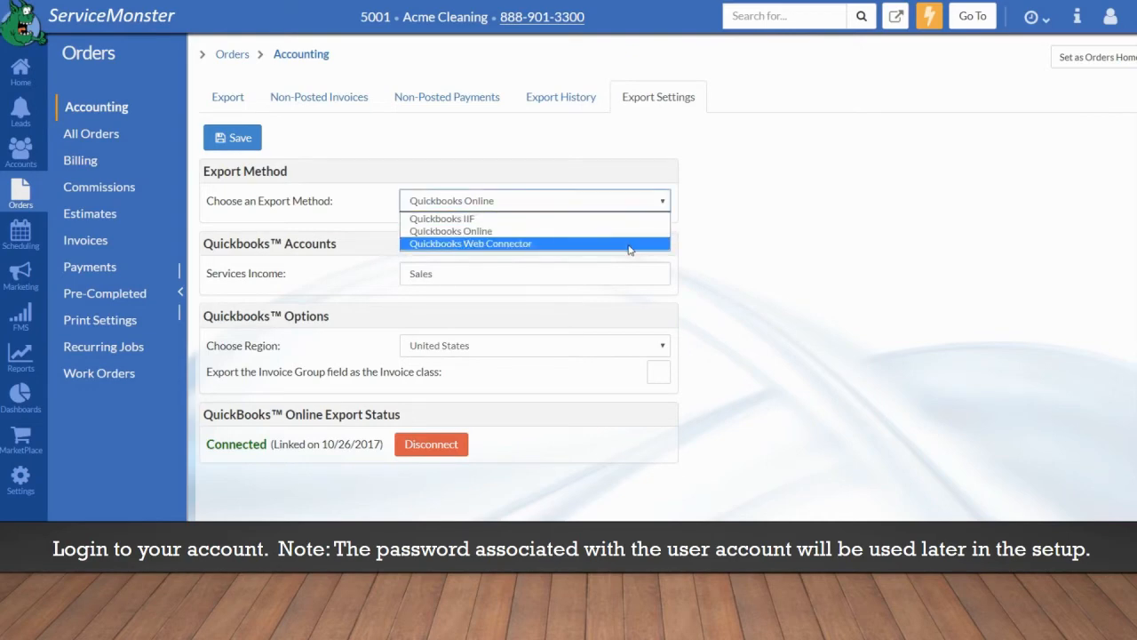
Choose QuickBooks Web Connector as the export method
{"action": "left_click", "coordinate": [469, 243]}
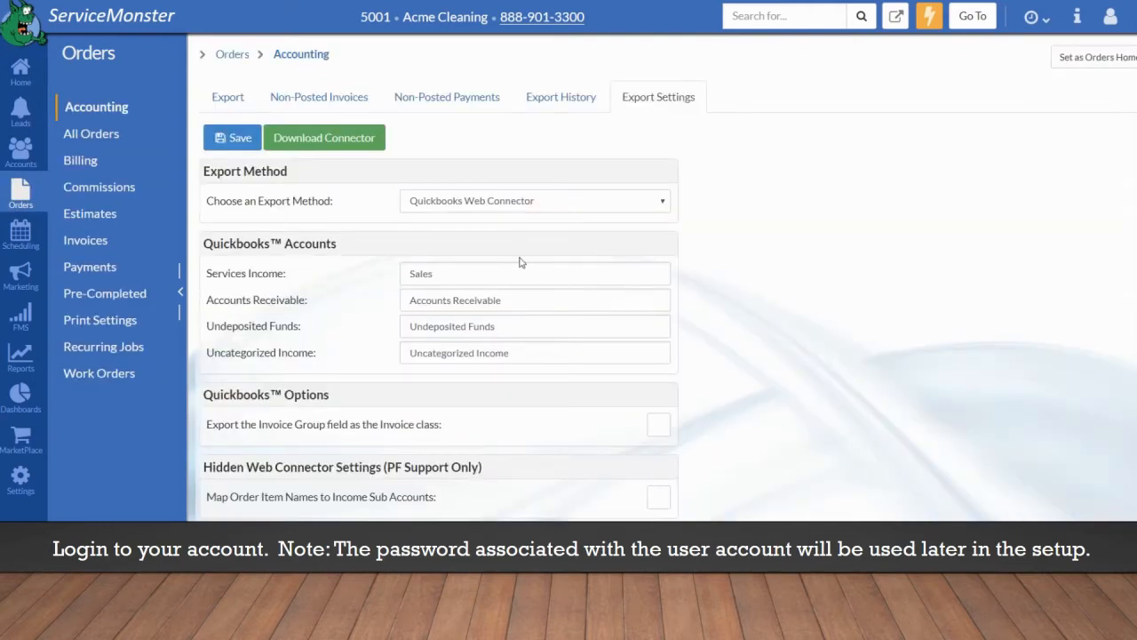
{"action": "mouse_move", "coordinate": [377, 256]}
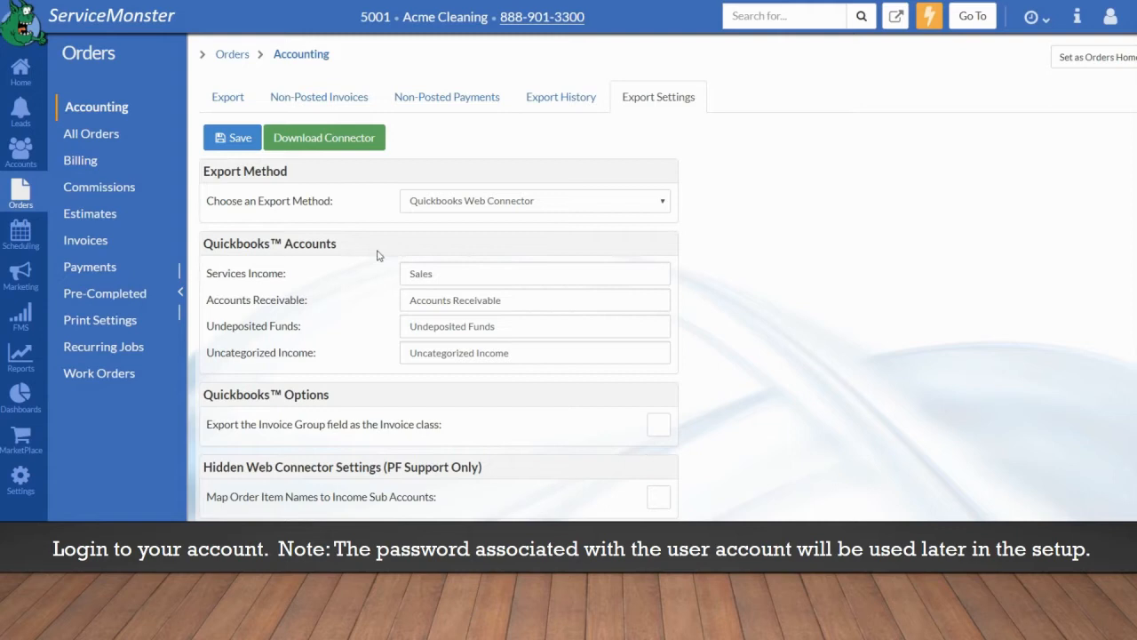
{"action": "mouse_move", "coordinate": [707, 461]}
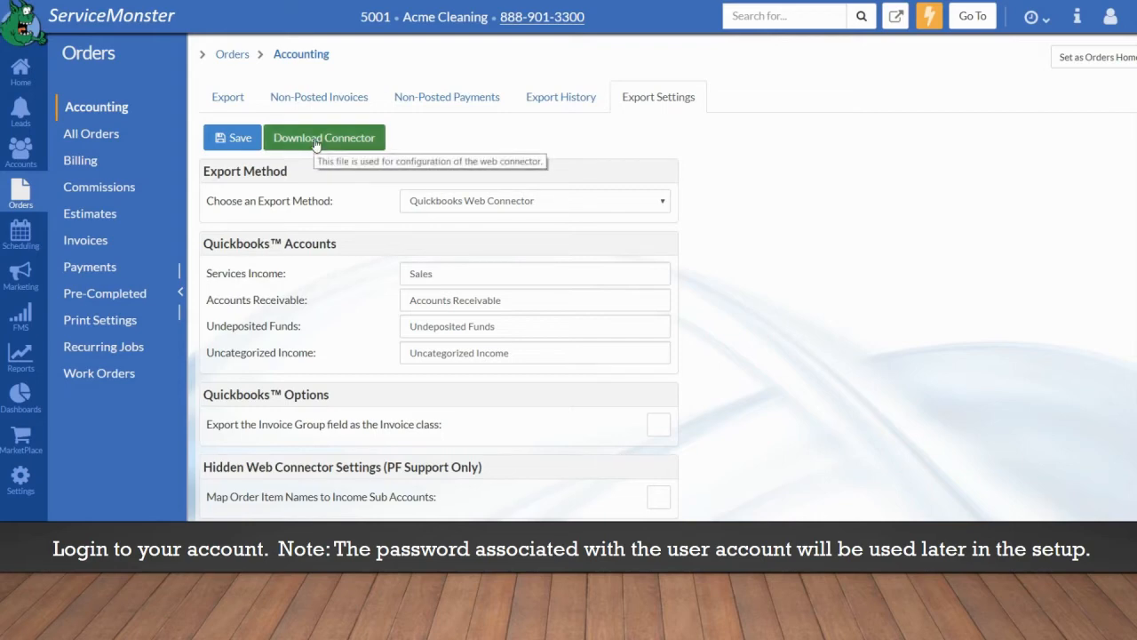
{"action": "mouse_move", "coordinate": [313, 147]}
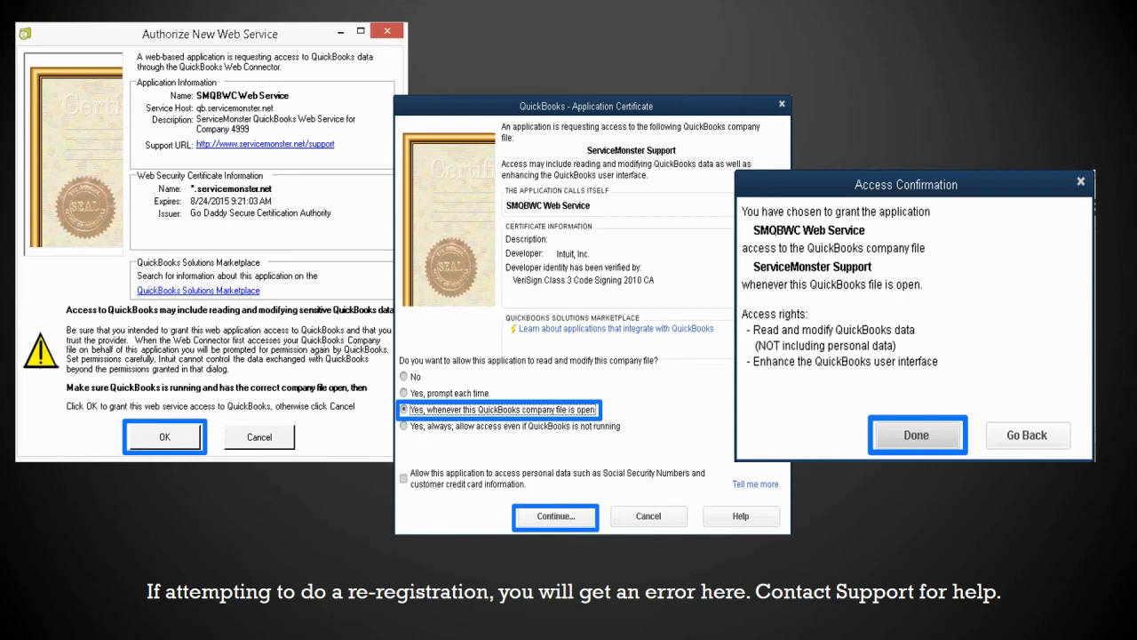
Confirm granting the SMQBWC Web Service access to the company file
{"action": "left_click", "coordinate": [918, 433]}
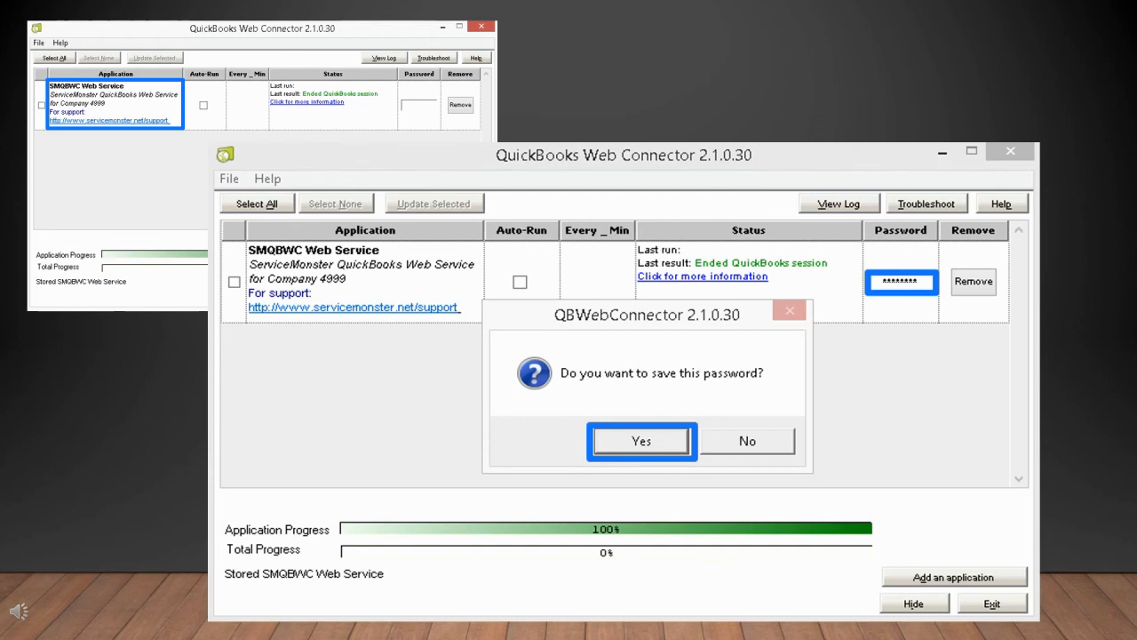
Confirm saving the SMQBWC Web Service password in Web Connector
{"action": "left_click", "coordinate": [640, 440]}
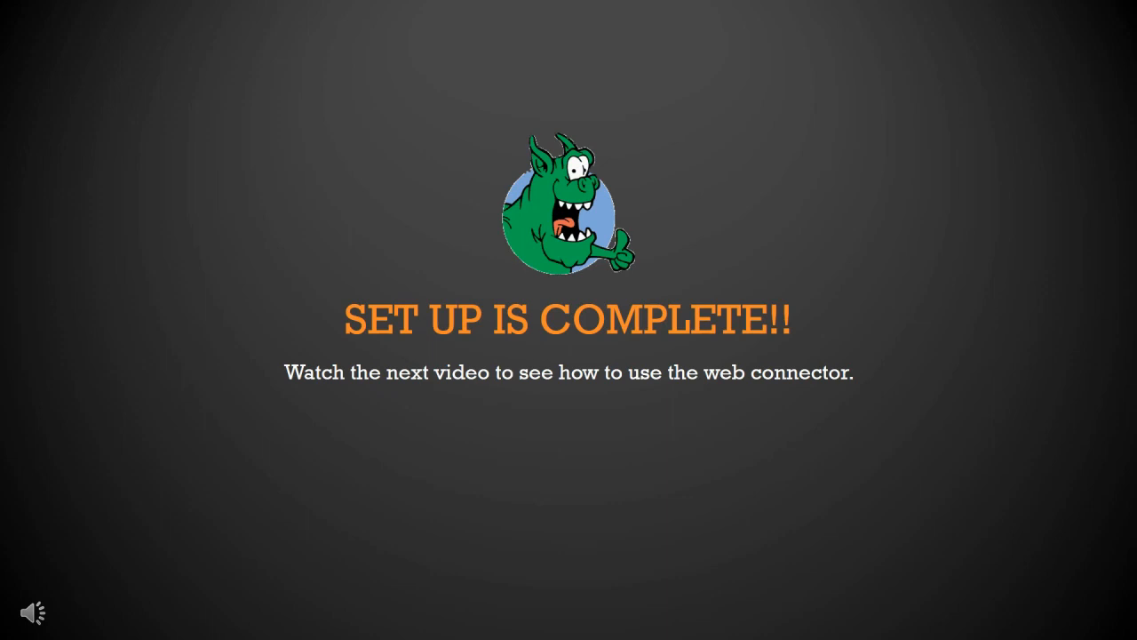